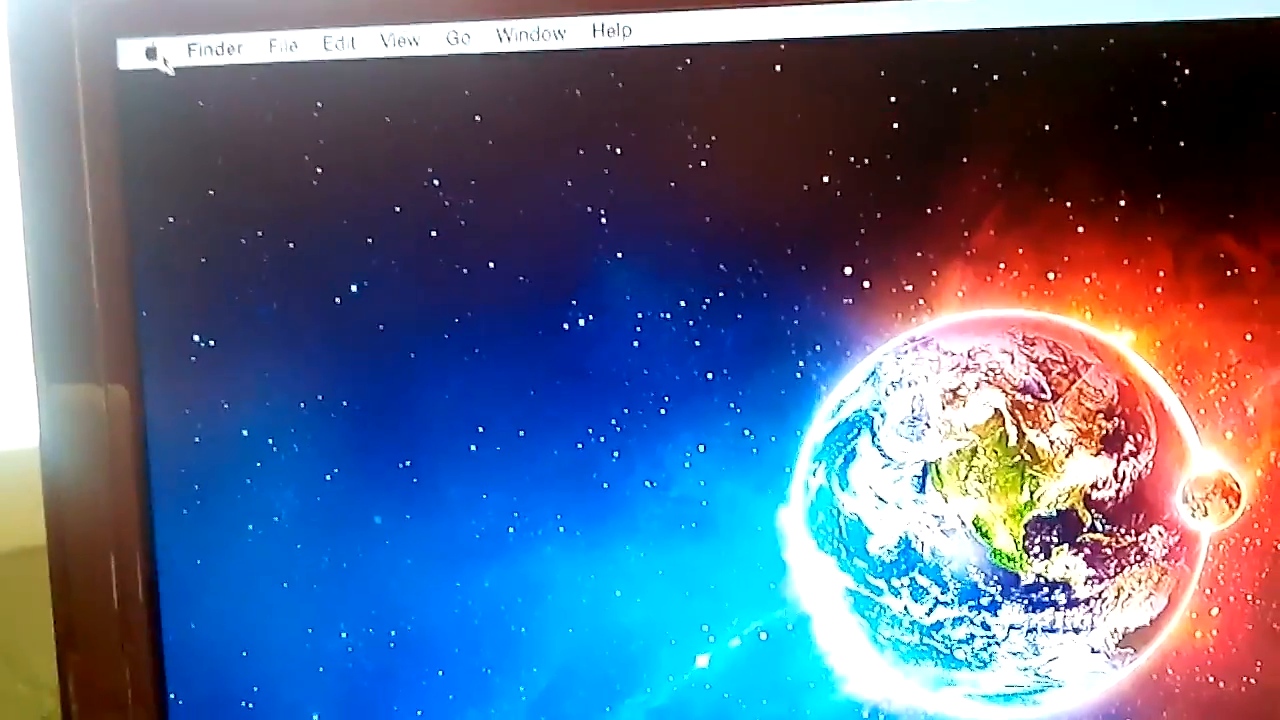
# Step: Cancel the iCloud password prompt, leaving the two screenshot files on the desktop
pyautogui.click(151, 50)
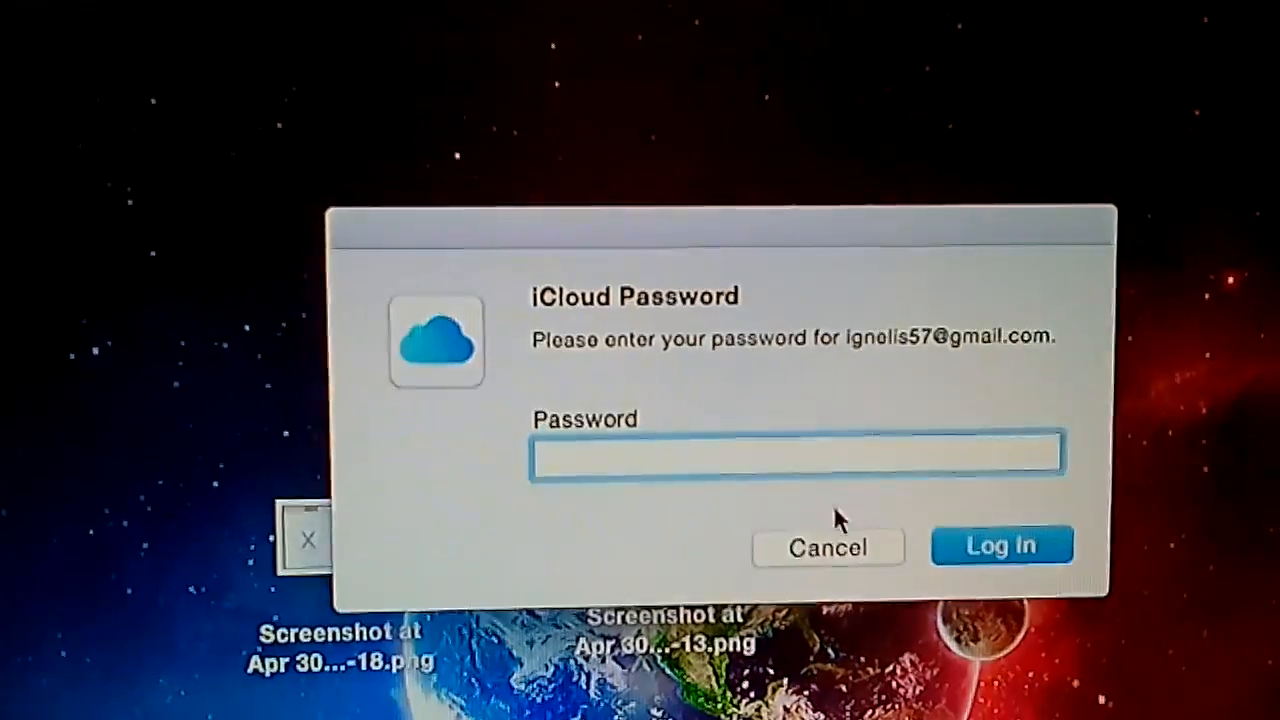
pyautogui.click(827, 547)
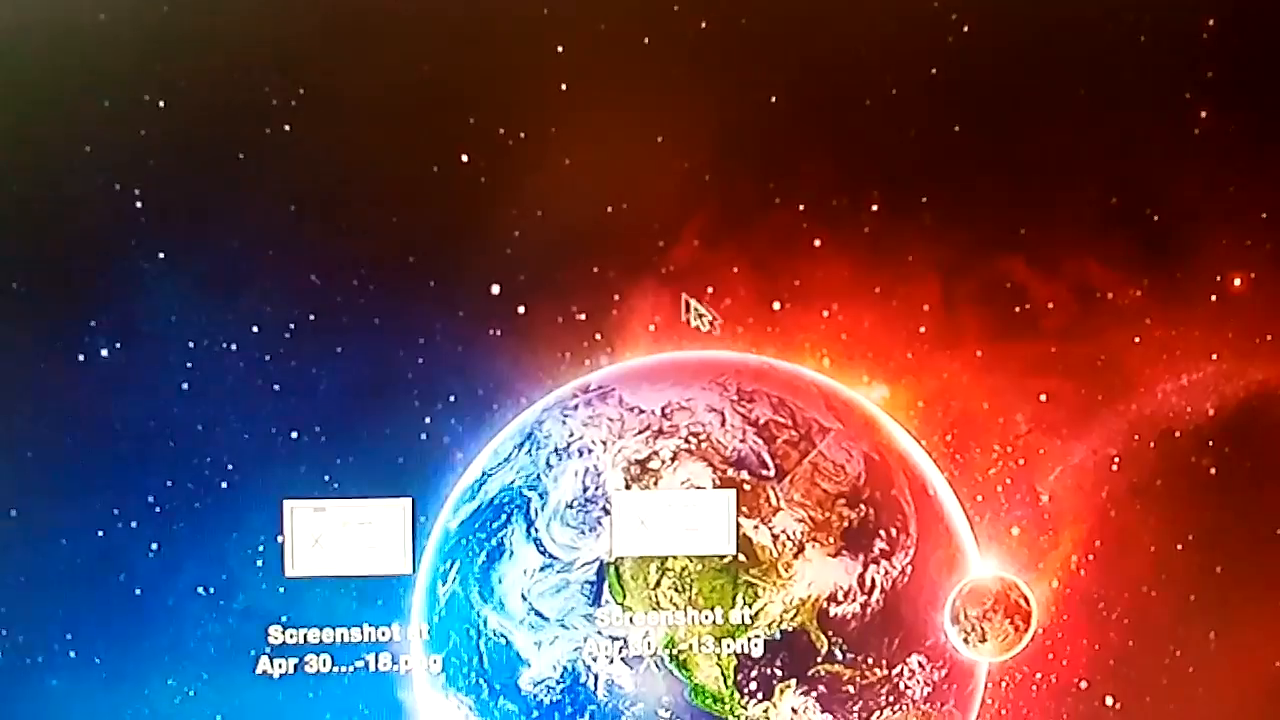